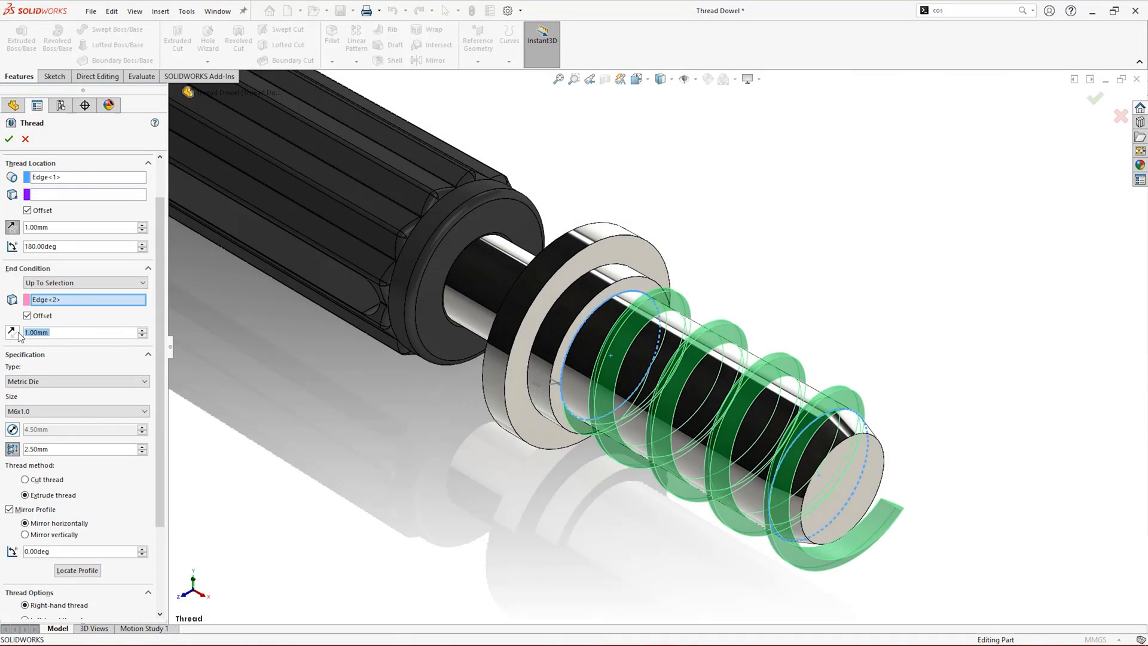
- Exit the base circle sketch Sketch89 and bring up the Curves feature list
left_click(8, 138)
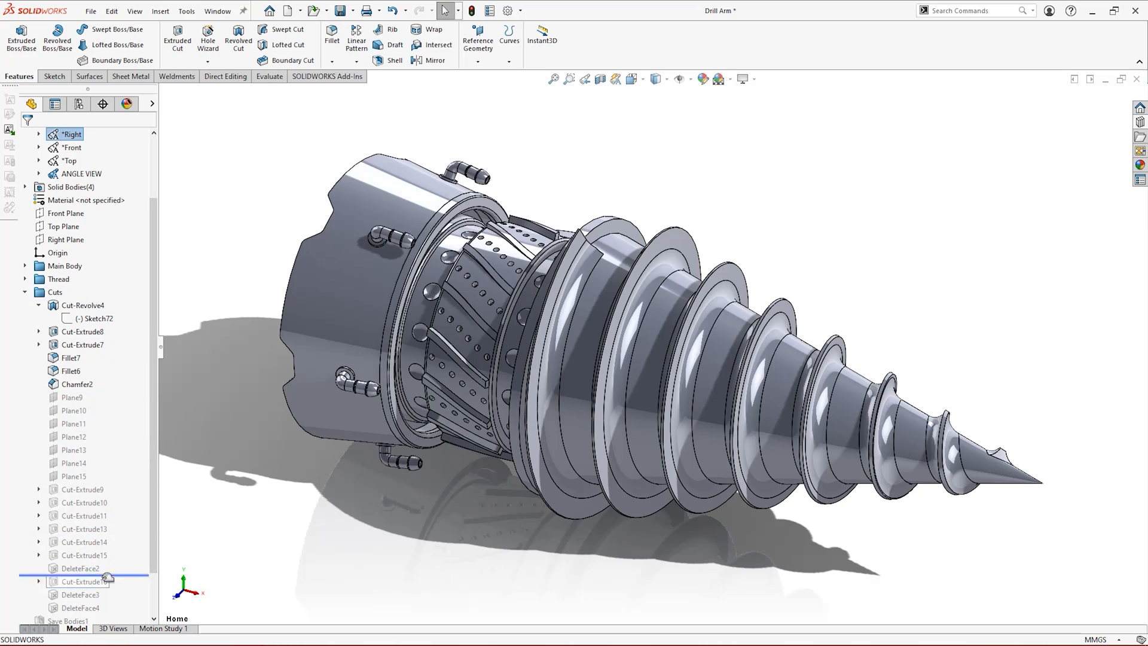
scroll("down", 3)
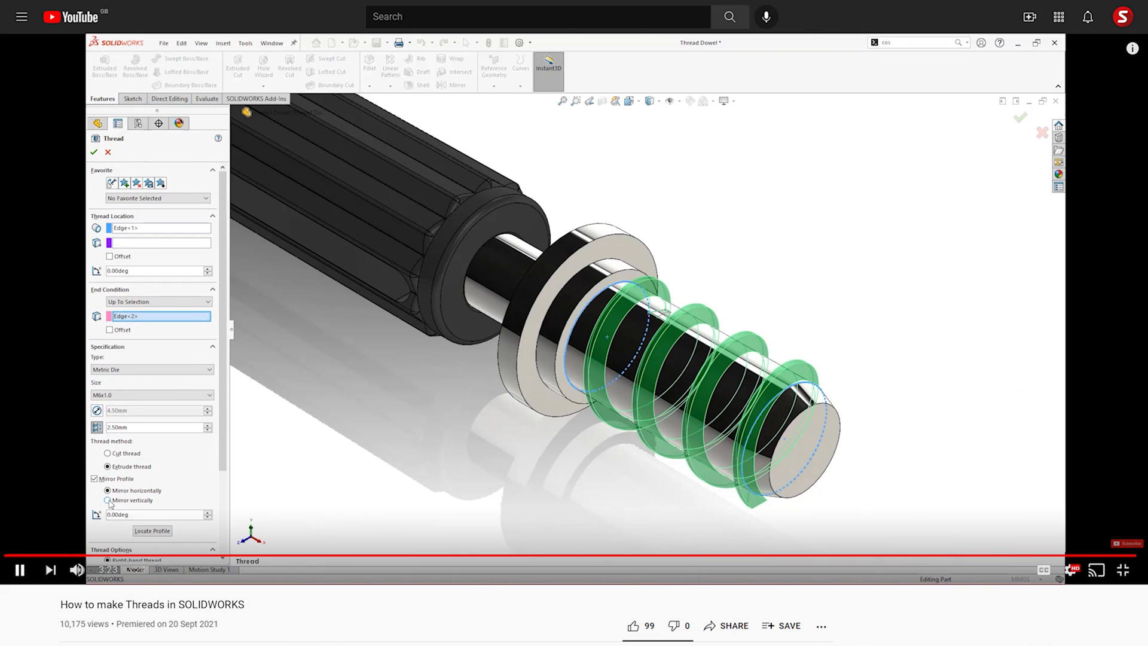
left_click(111, 256)
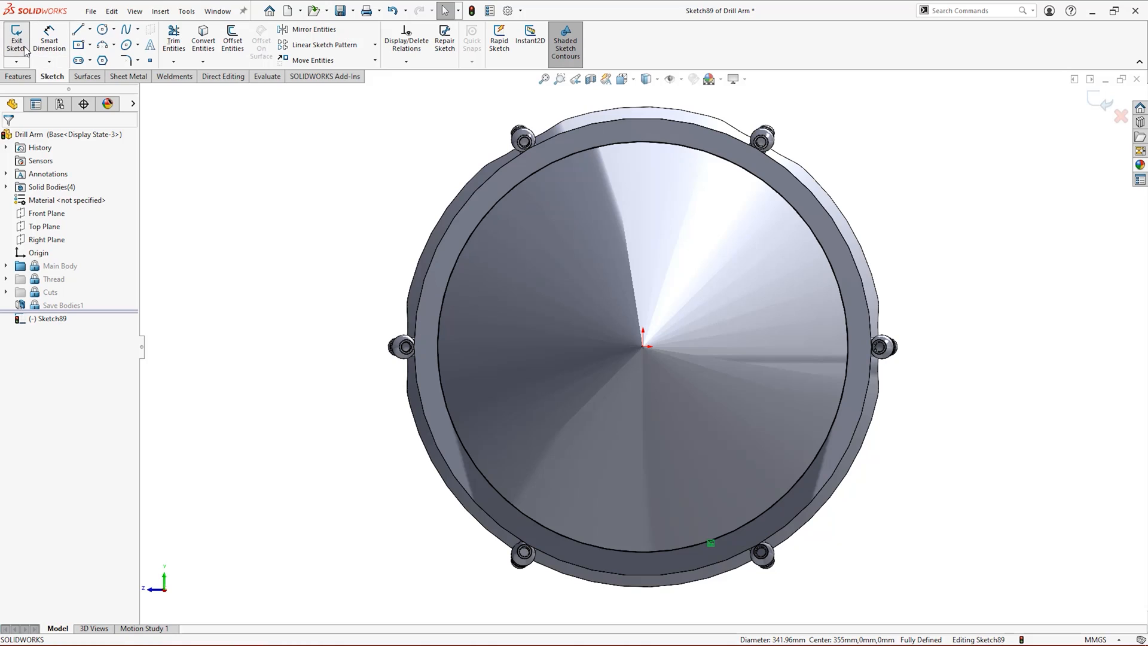
left_click(13, 37)
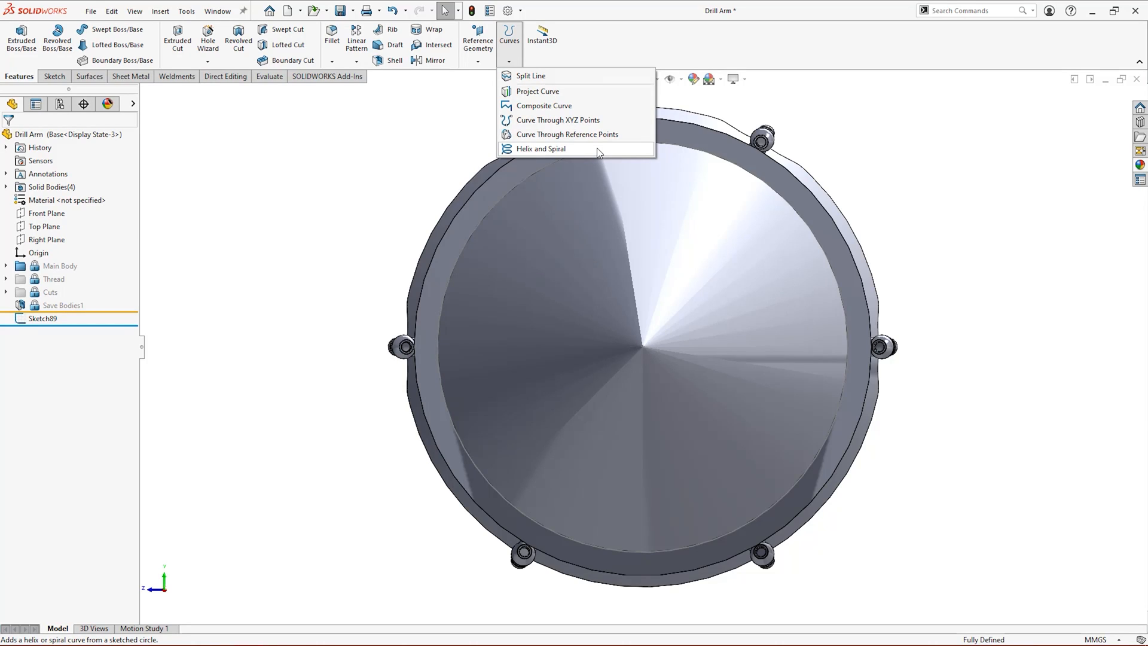
- Start a Helix/Spiral on the base circle sketch, defined by Height and Revolution
left_click(537, 148)
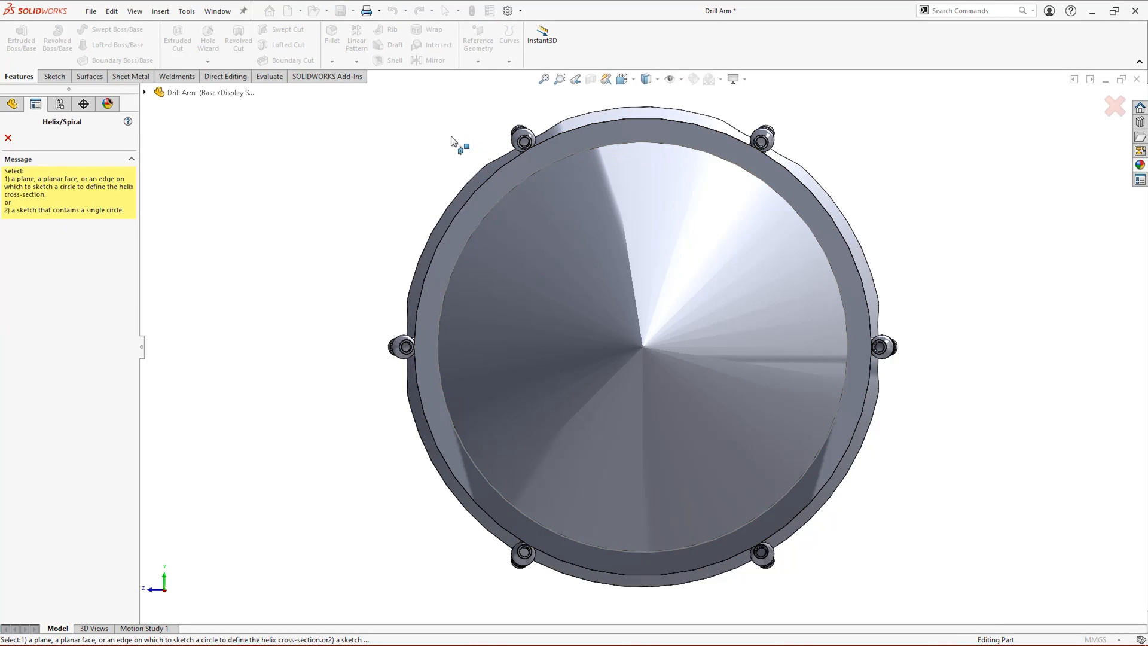
left_click(643, 340)
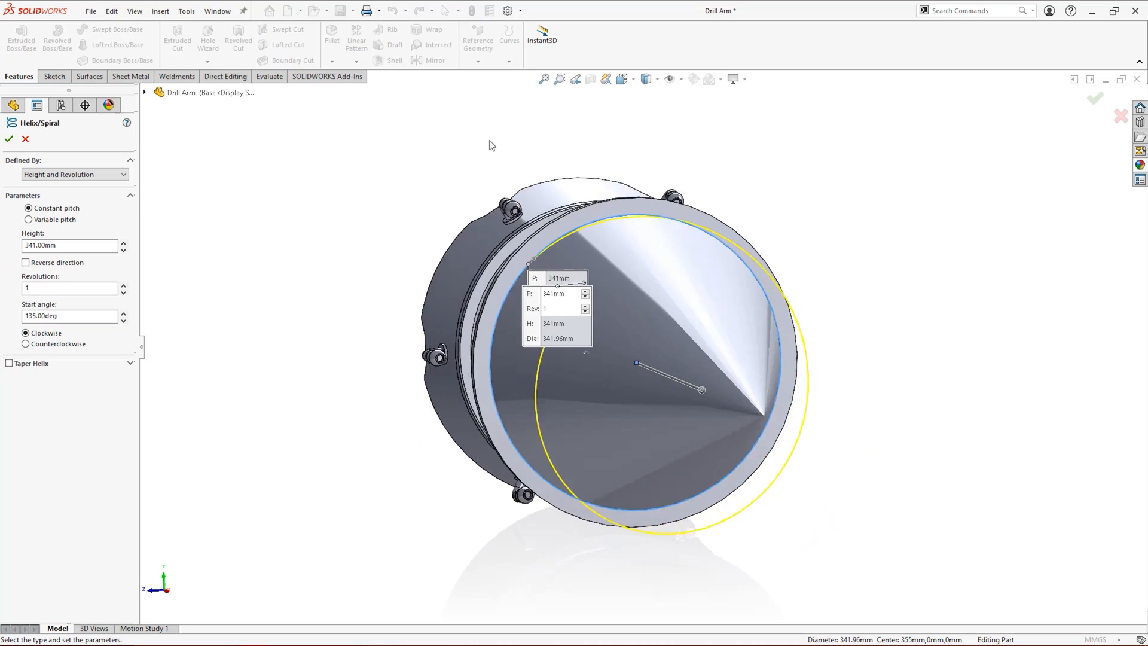
left_click(123, 175)
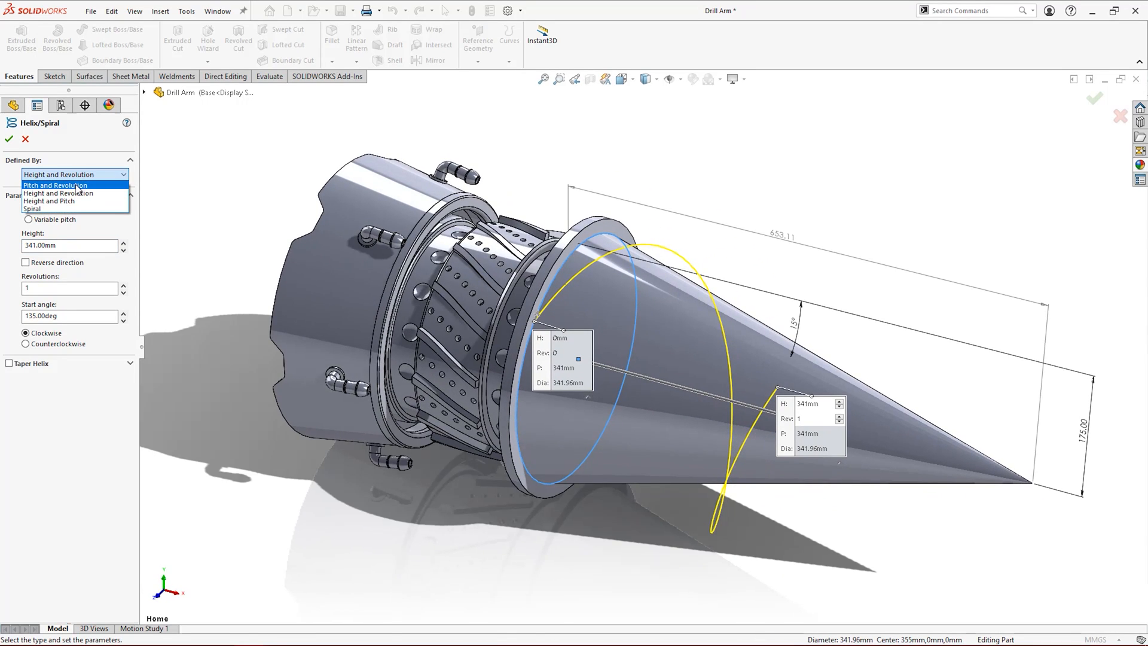
left_click(55, 185)
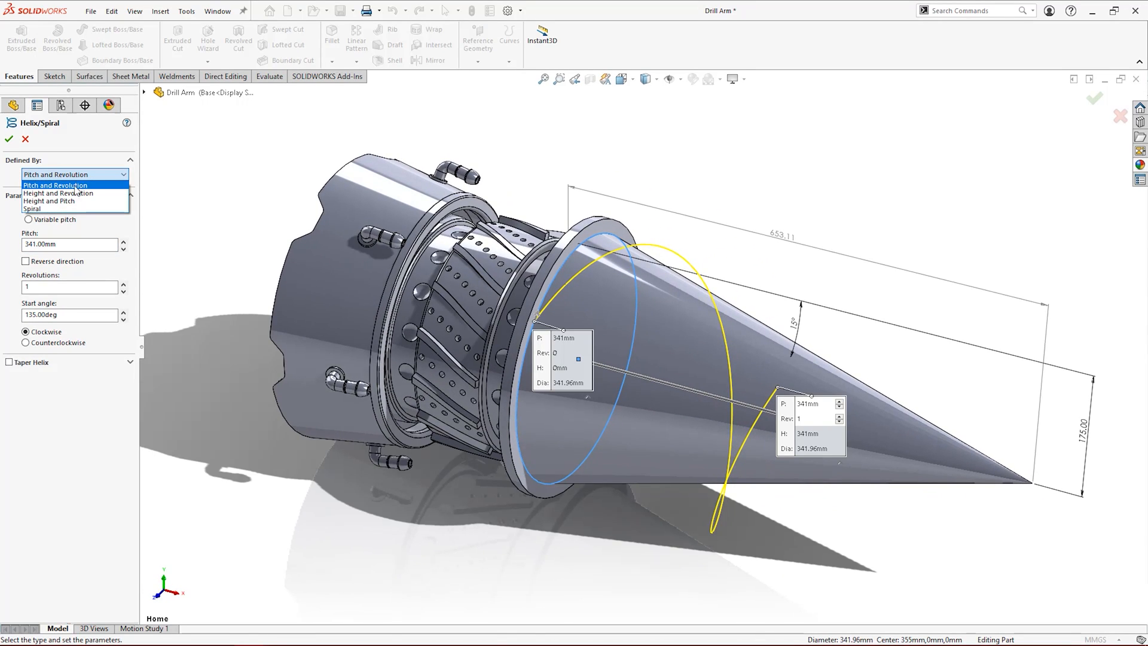
left_click(58, 193)
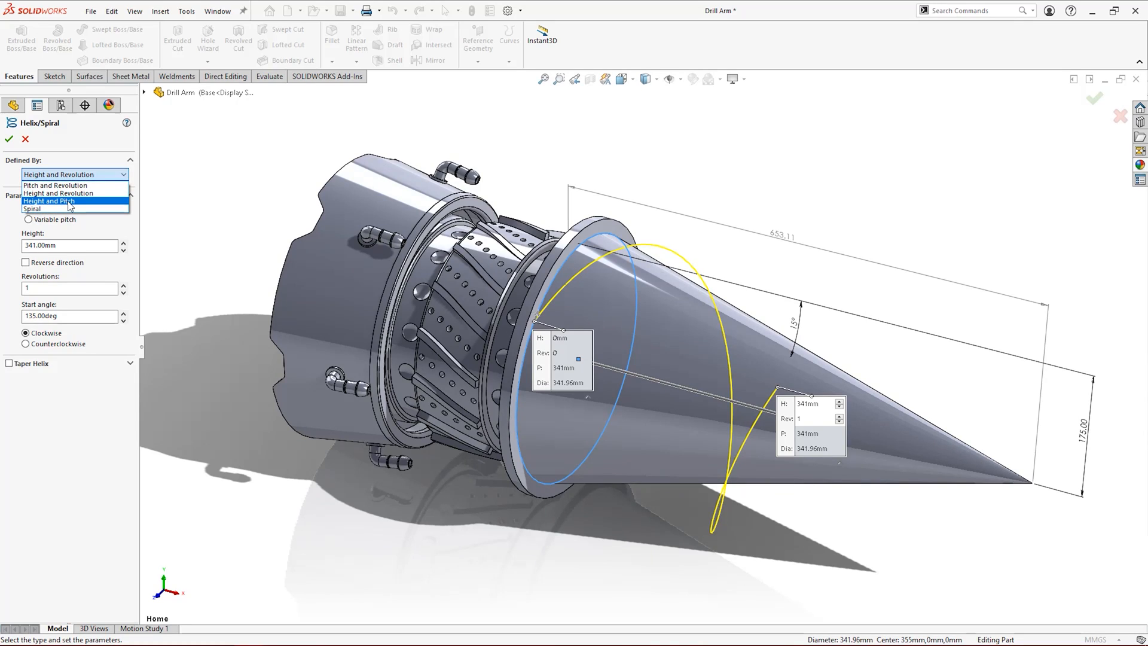
left_click(55, 201)
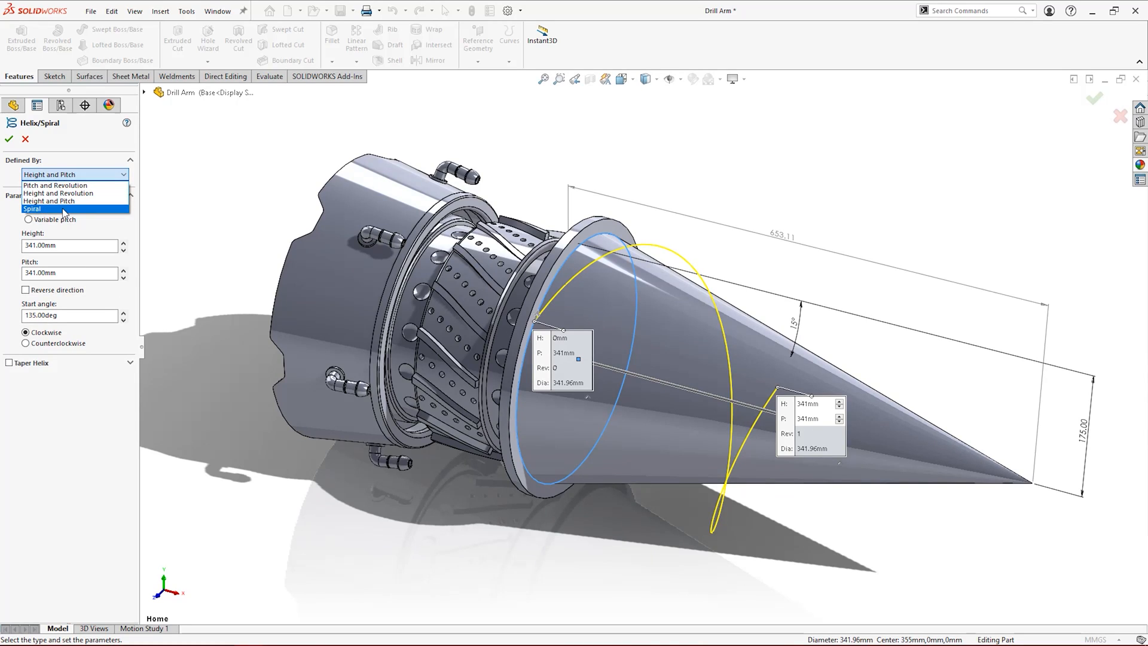
mouse_move(59, 194)
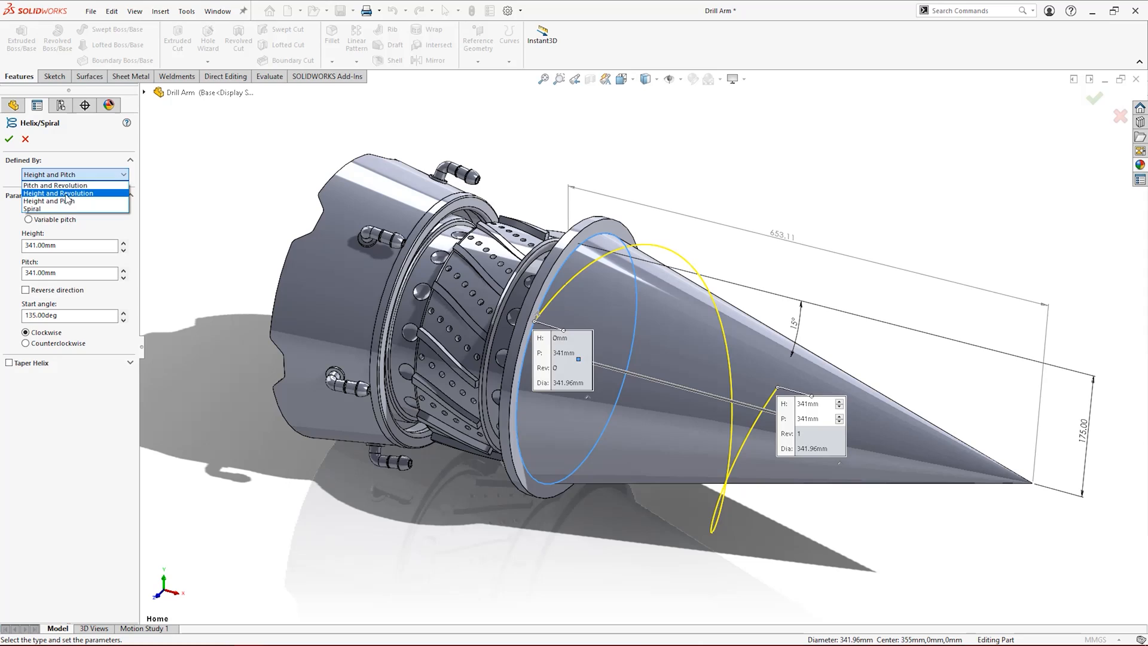
left_click(58, 194)
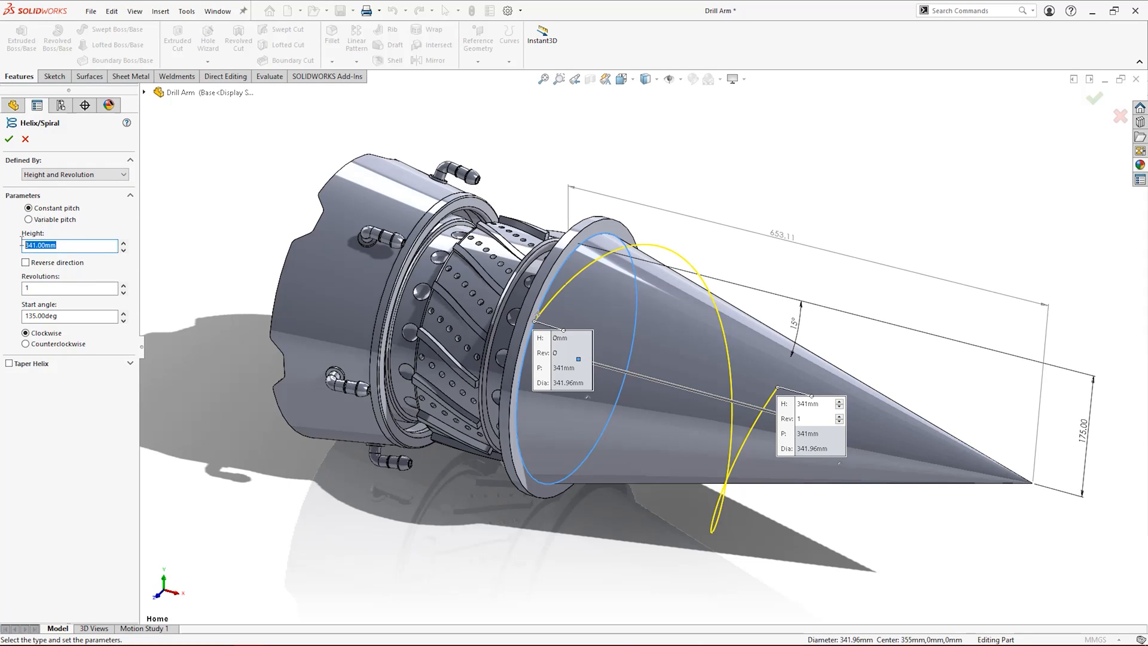
- Set the helix to height 585 mm, 7 revolutions, winding counterclockwise
type("585")
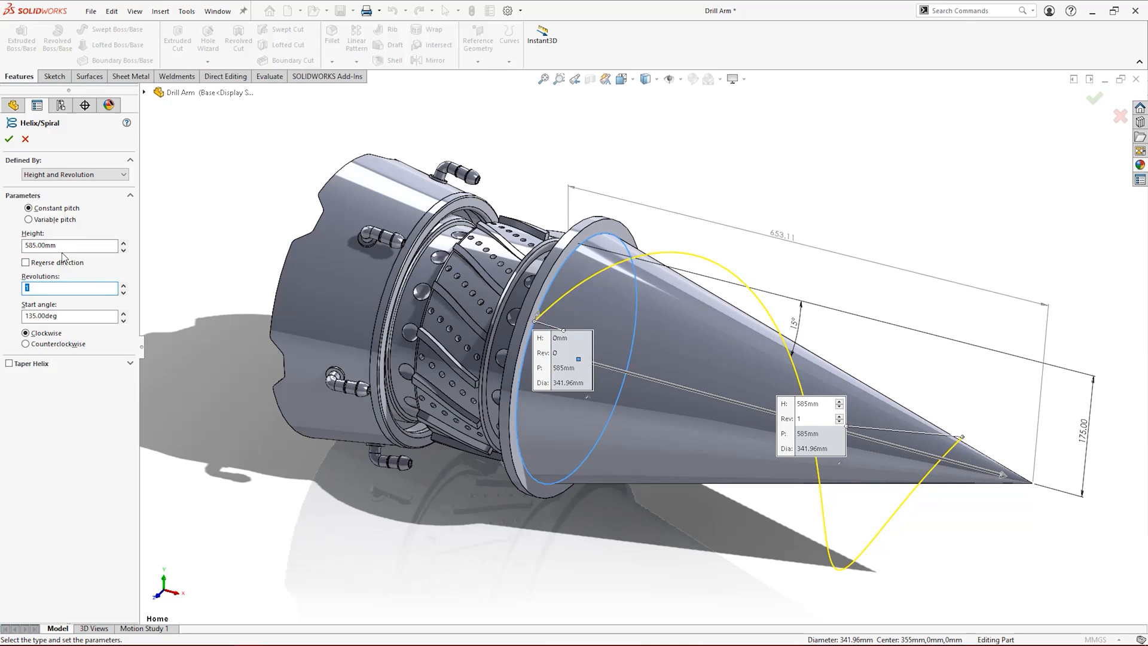
type("7")
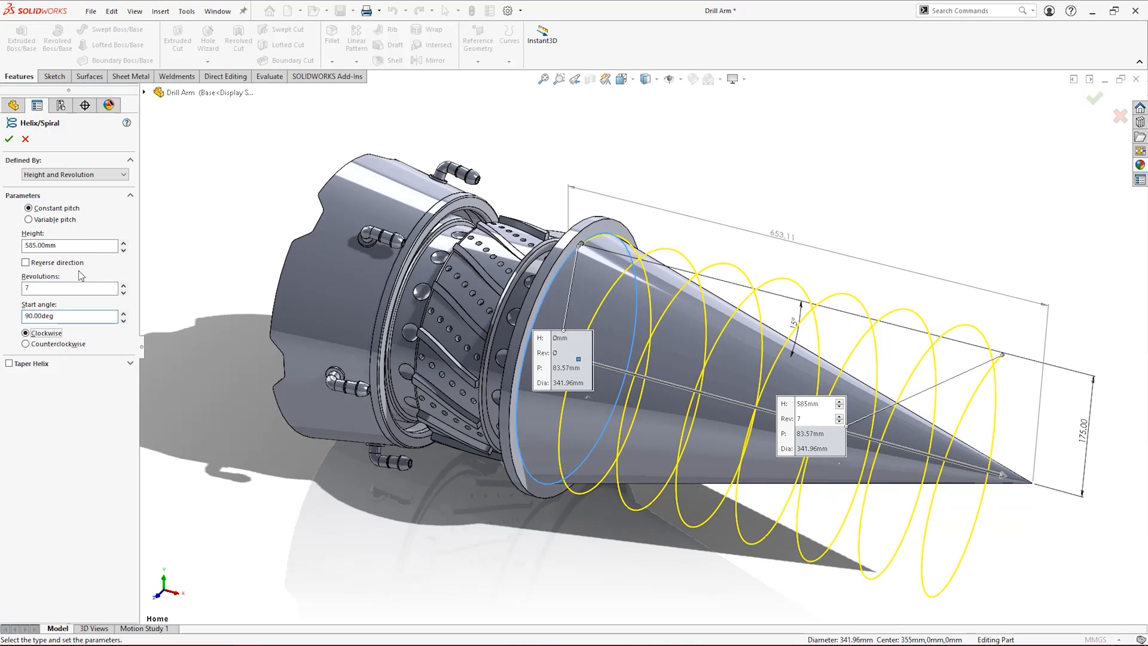
left_click(27, 344)
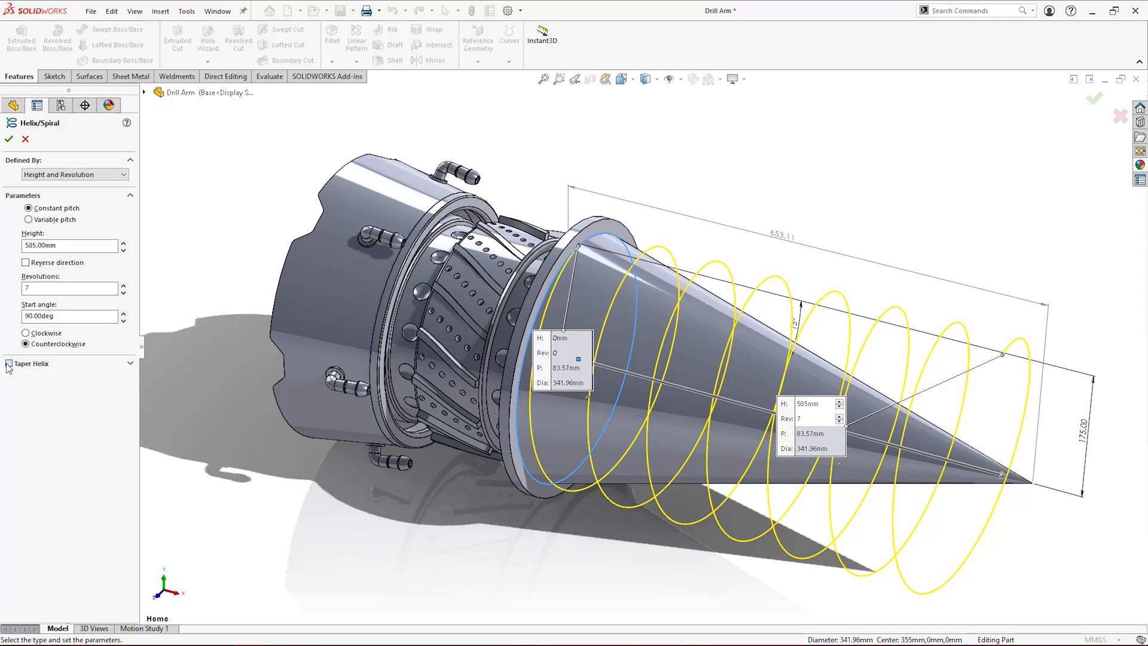
- Taper the helix 15° inward and confirm it as Helix/Spiral3
left_click(8, 363)
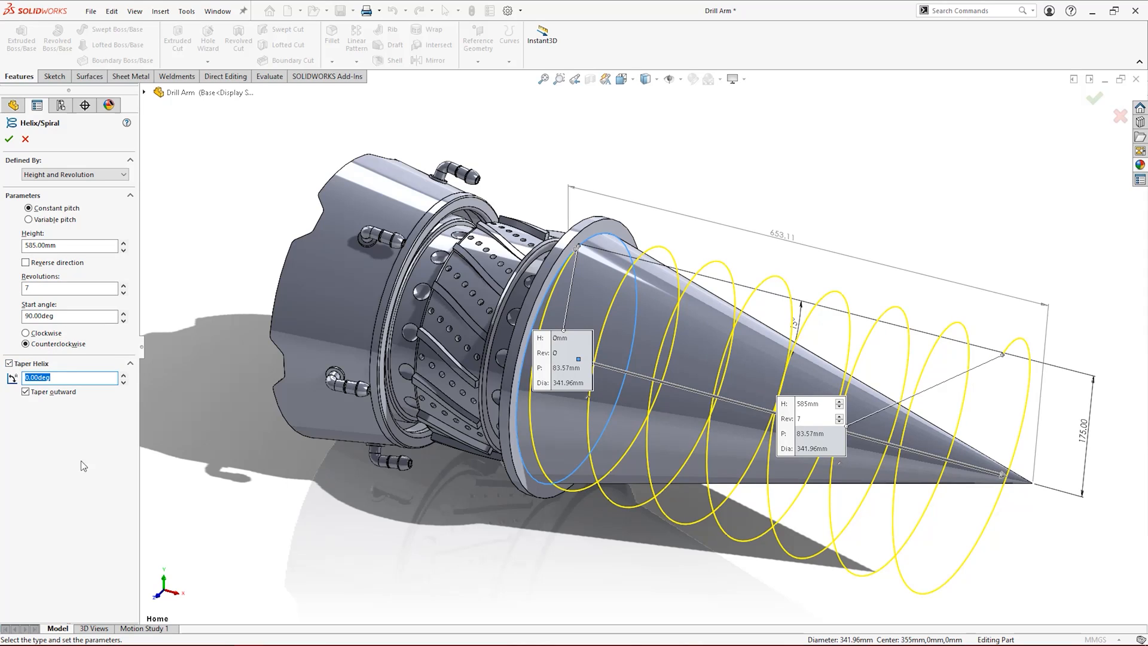
mouse_move(493, 378)
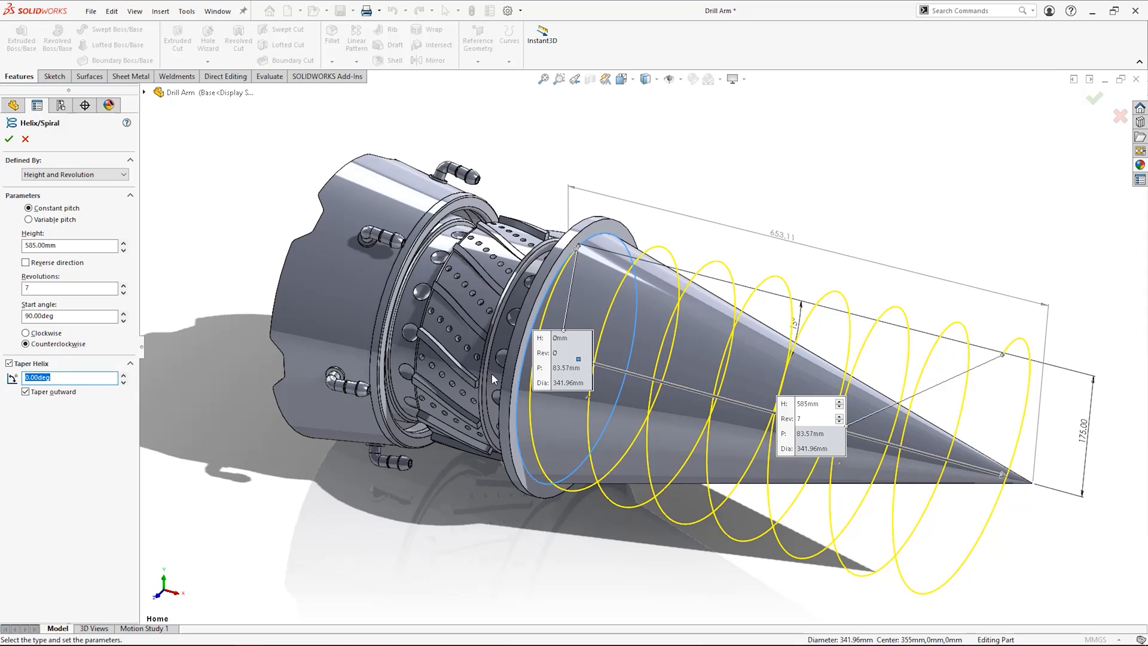
type("15")
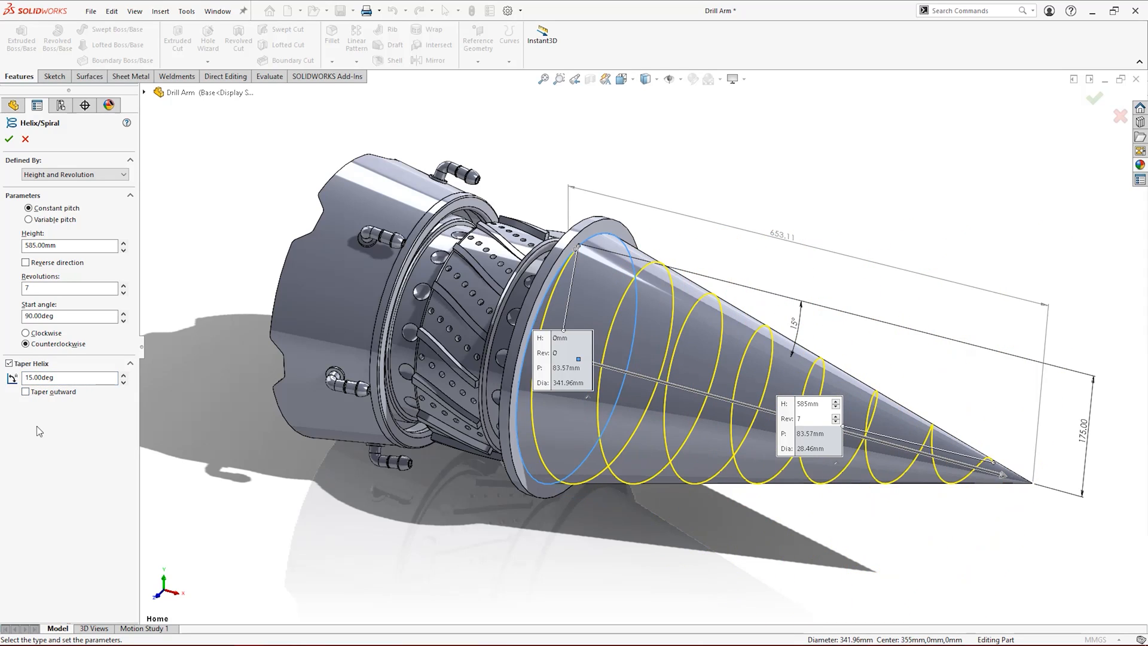
left_click(8, 139)
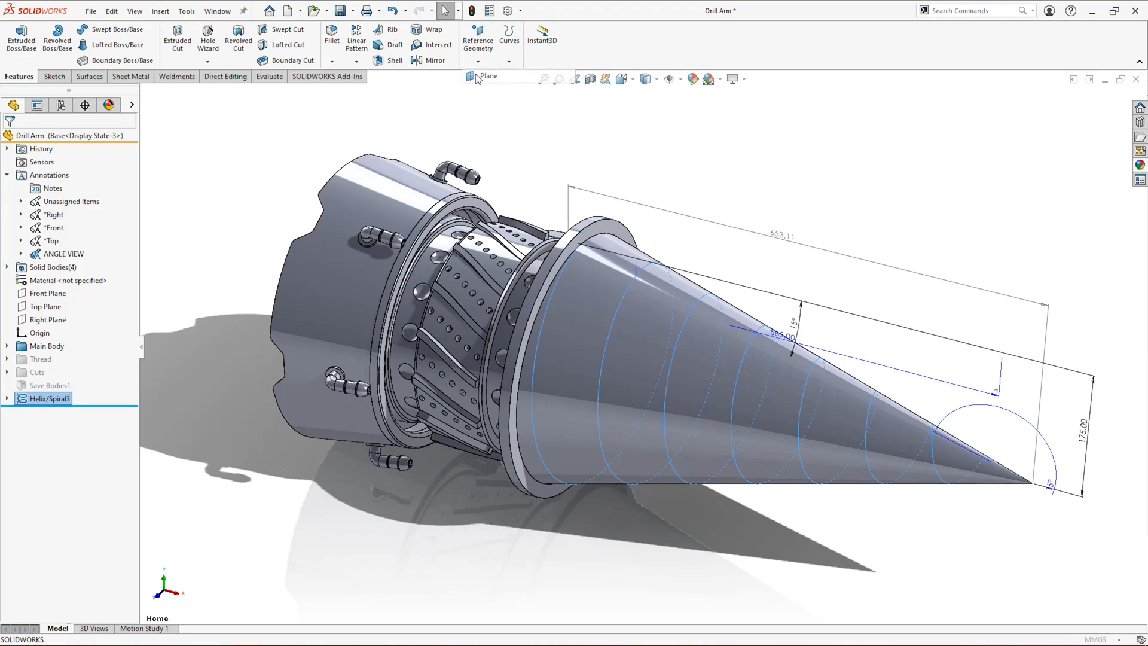
- Create a reference plane perpendicular to Helix/Spiral3 at its start point
left_click(478, 77)
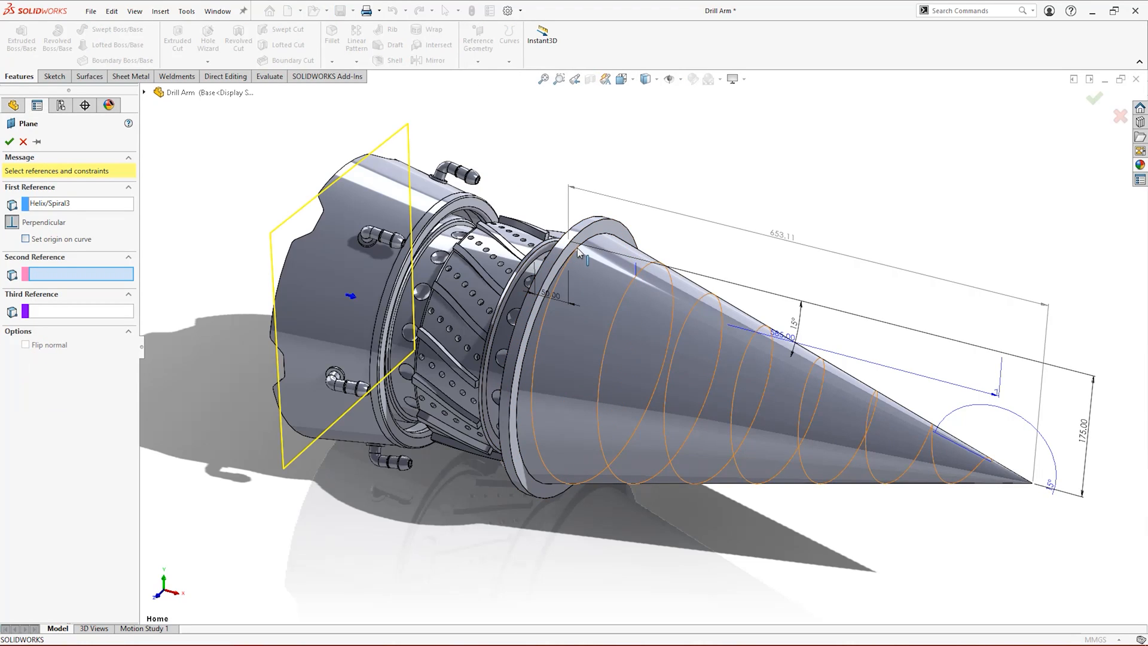
left_click(578, 263)
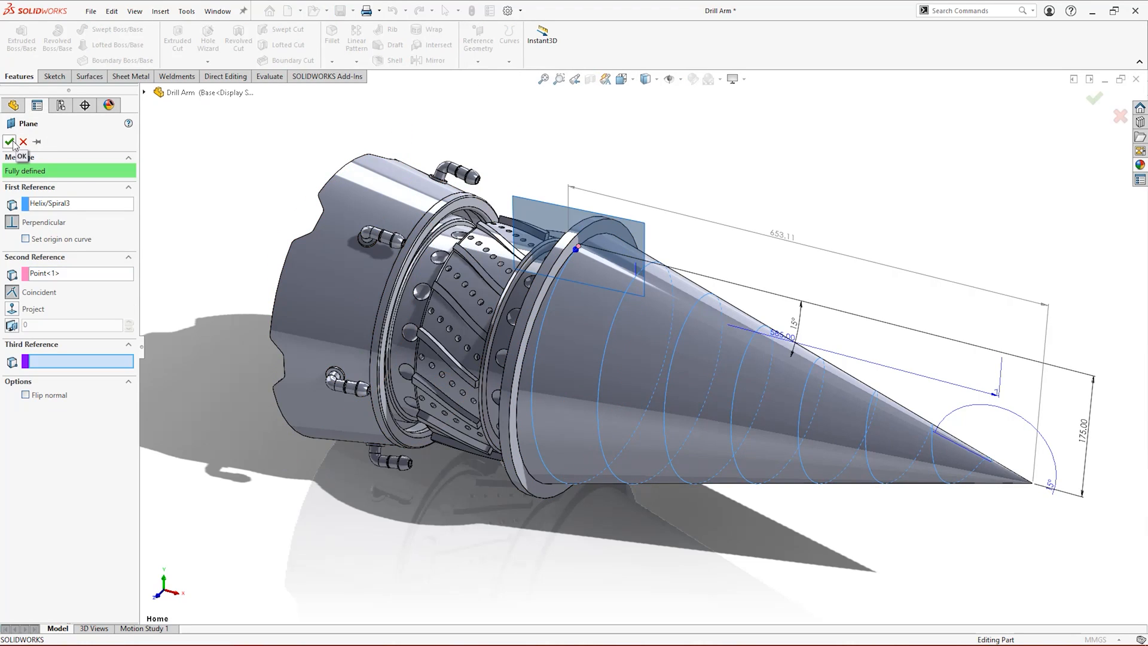
left_click(10, 141)
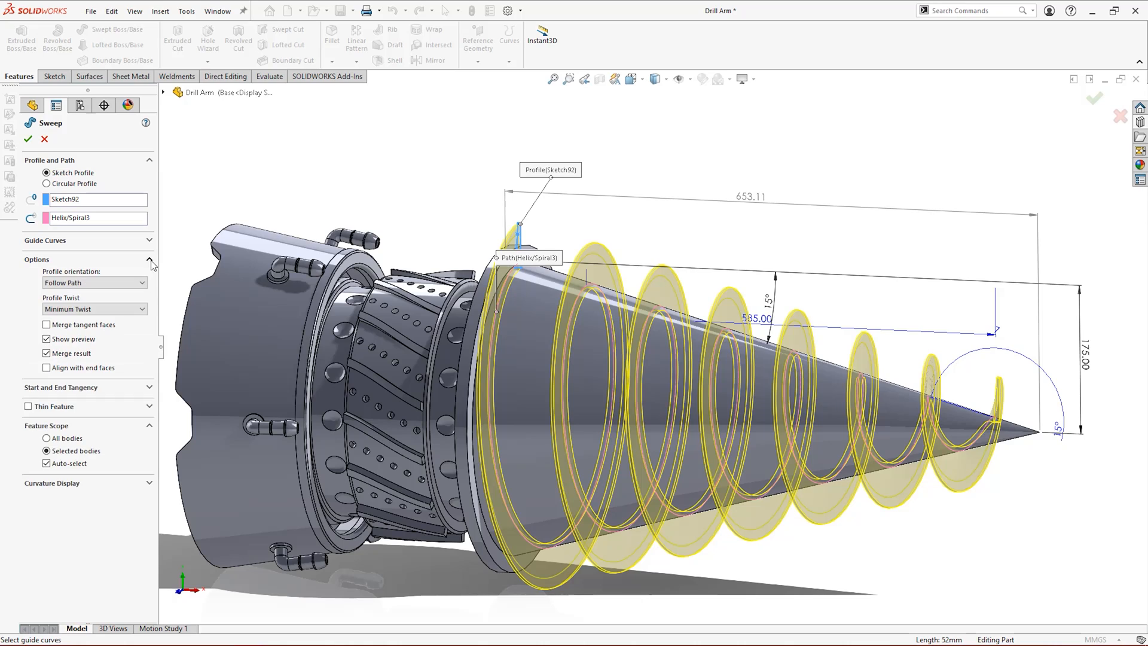
- Sweep profile Sketch92 along Helix/Spiral3 with Keep Normal Constant to create Sweep4
left_click(94, 283)
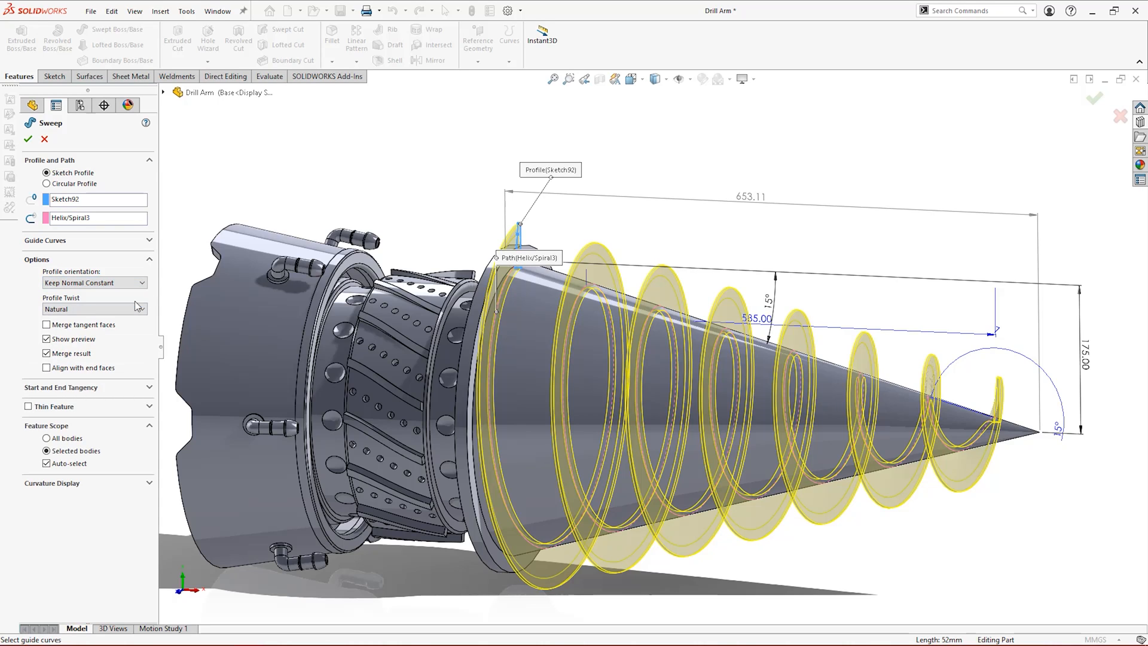
left_click(24, 139)
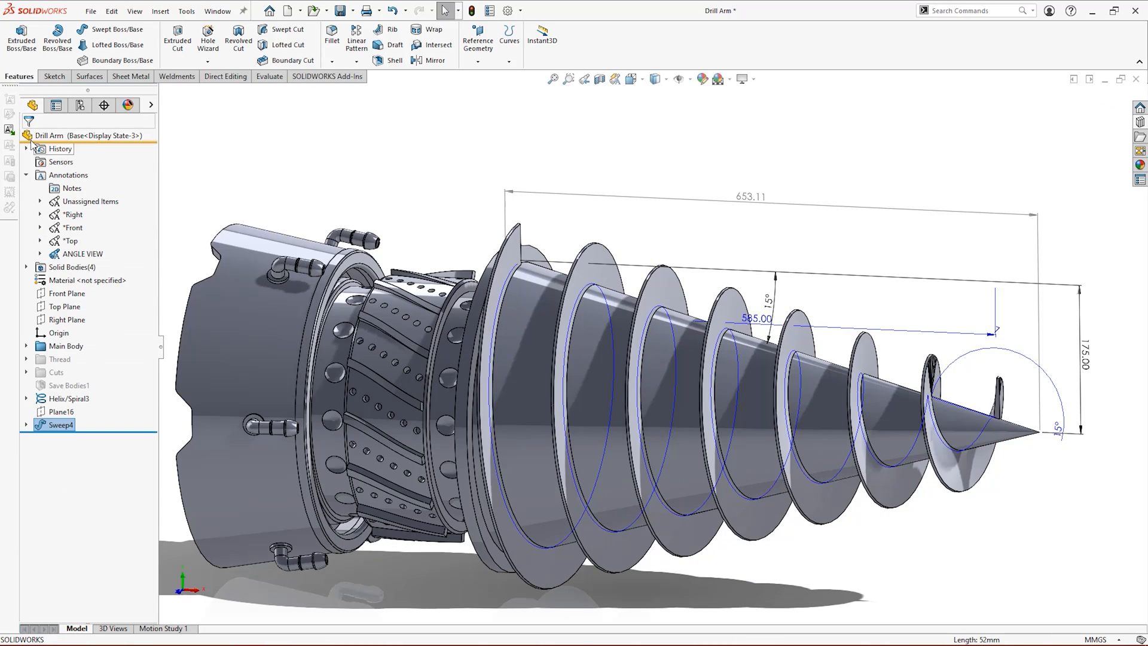